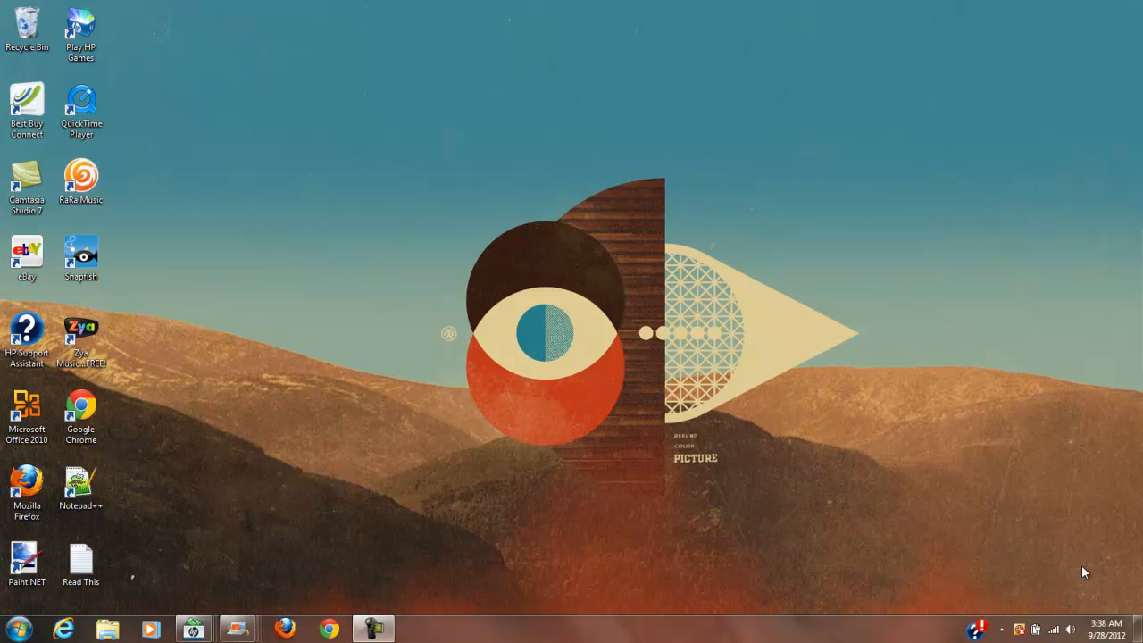
mouse_move(1081, 572)
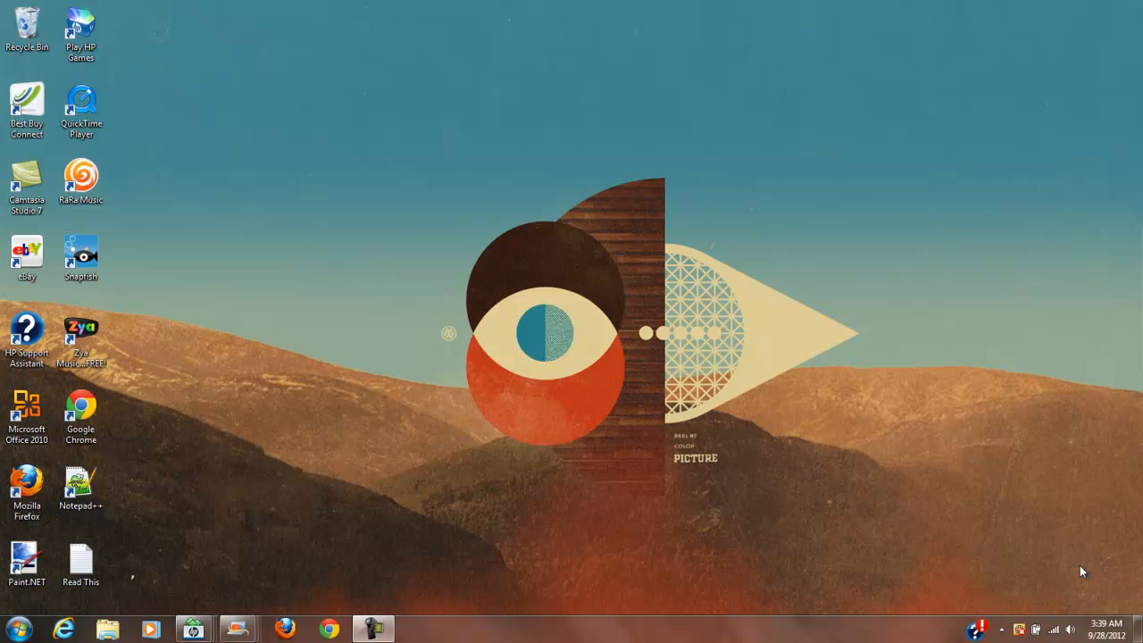
mouse_move(222, 618)
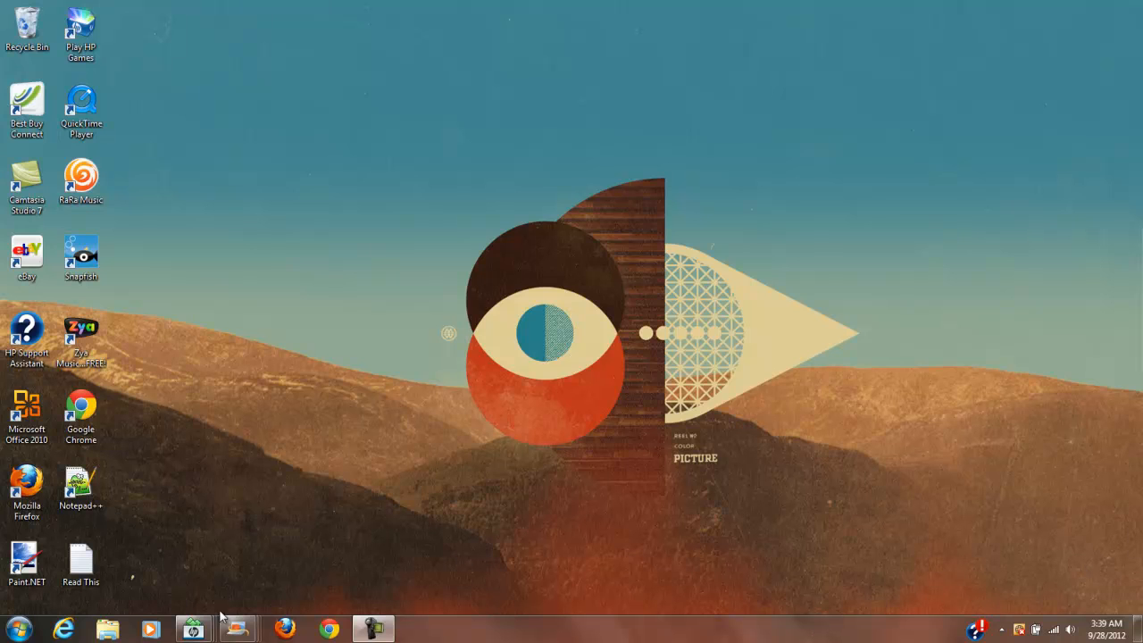
mouse_move(14, 629)
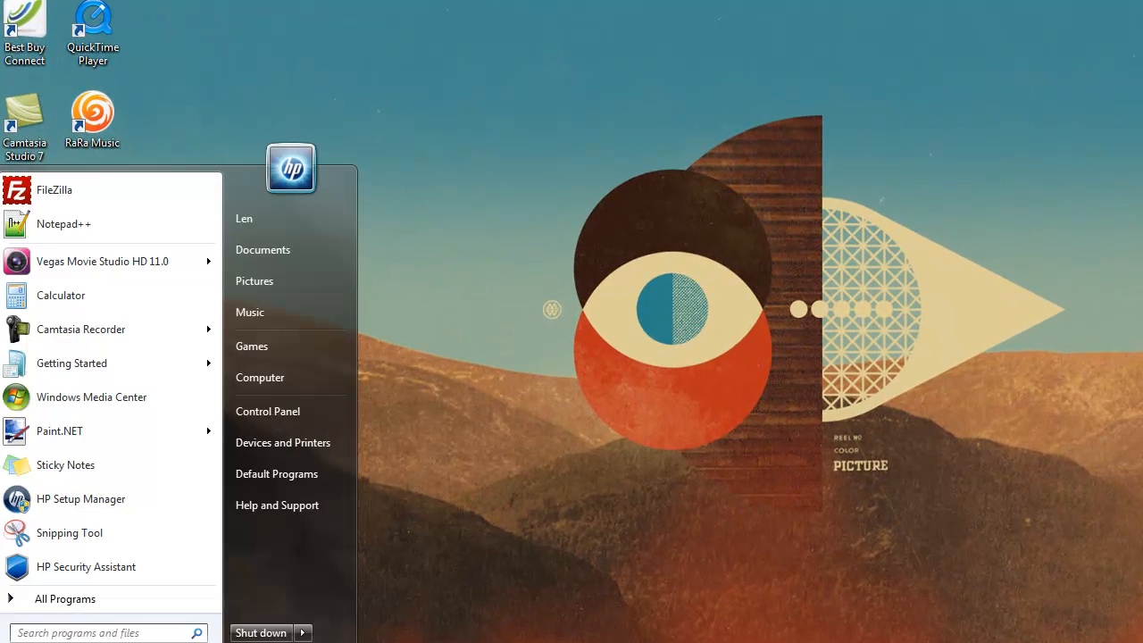
mouse_move(290, 377)
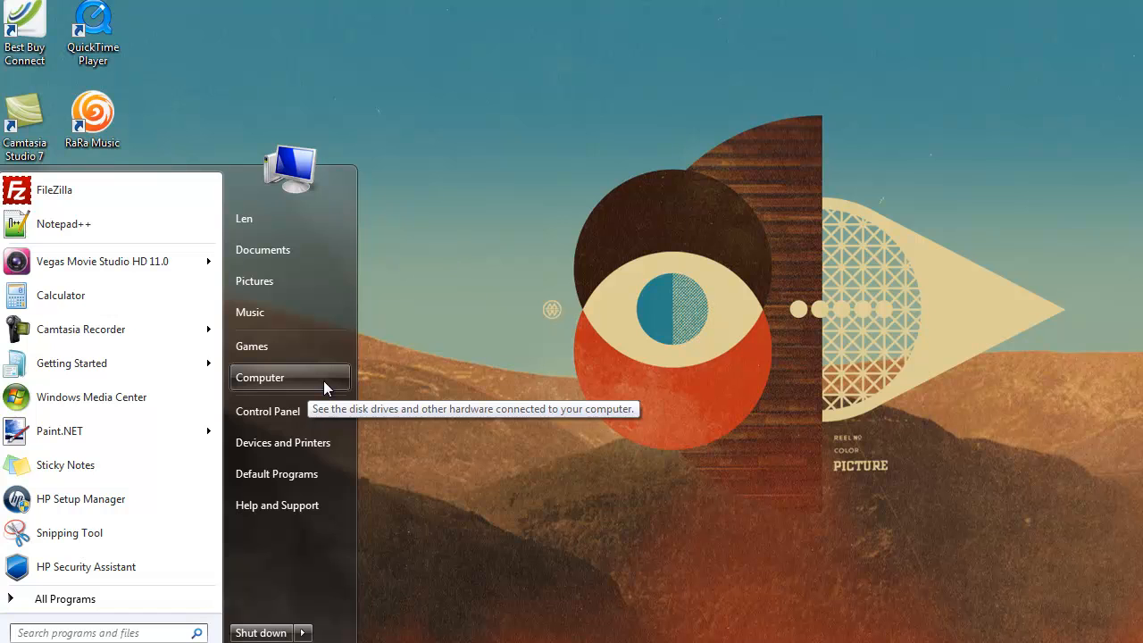
Open Computer's Properties from the Start menu to show the System window.
right_click(261, 377)
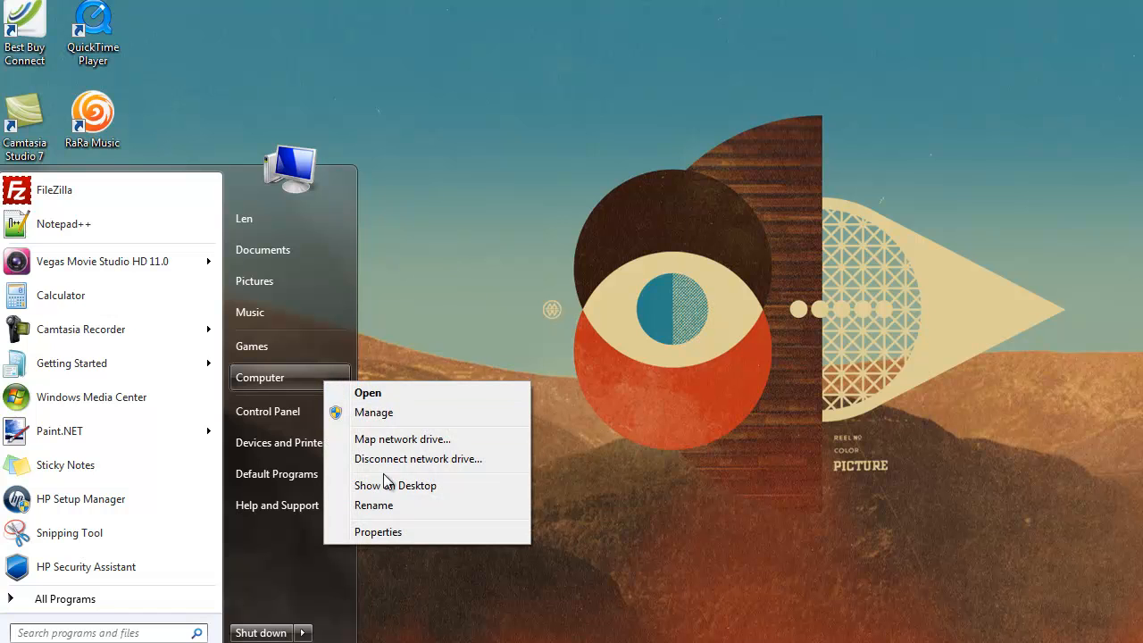
mouse_move(382, 538)
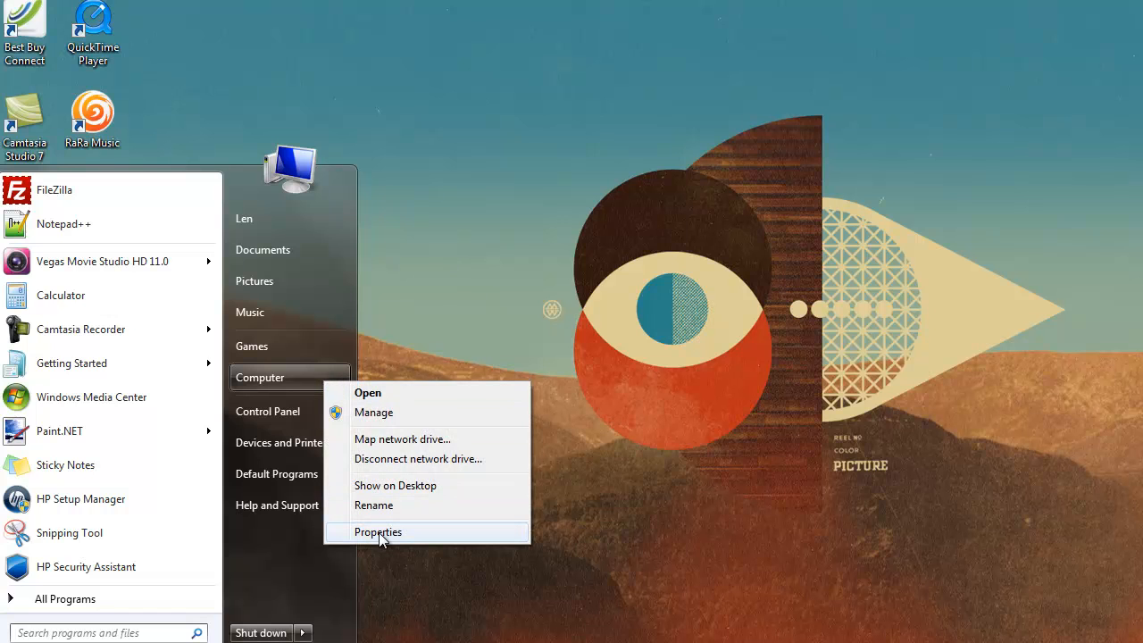
click(379, 532)
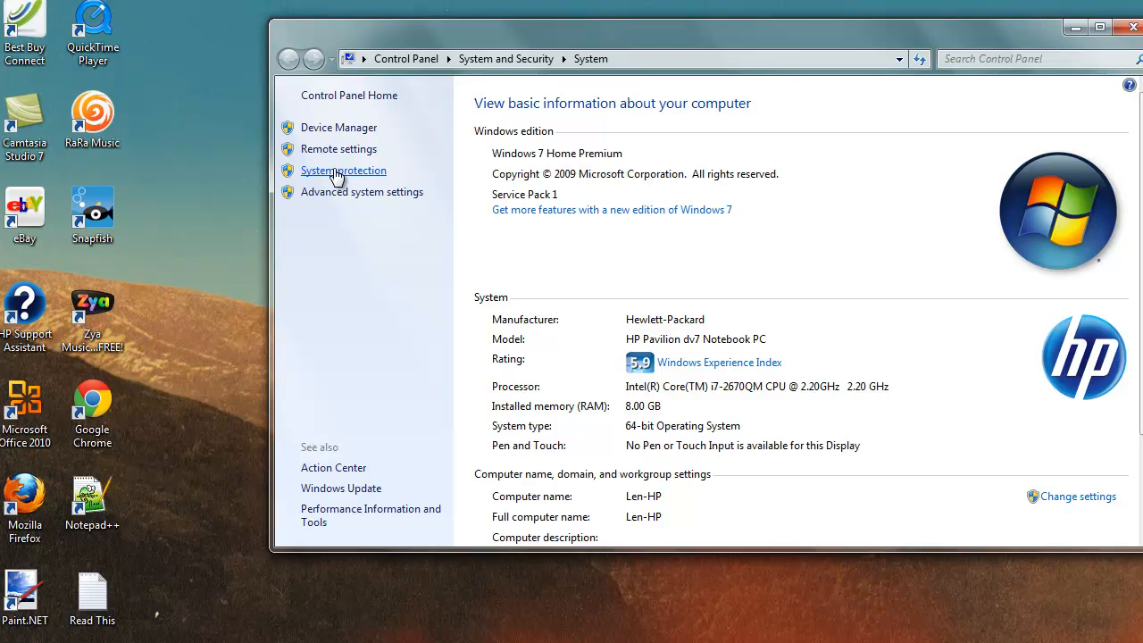
Open System Properties on the System Protection tab from the System window's left pane.
click(343, 171)
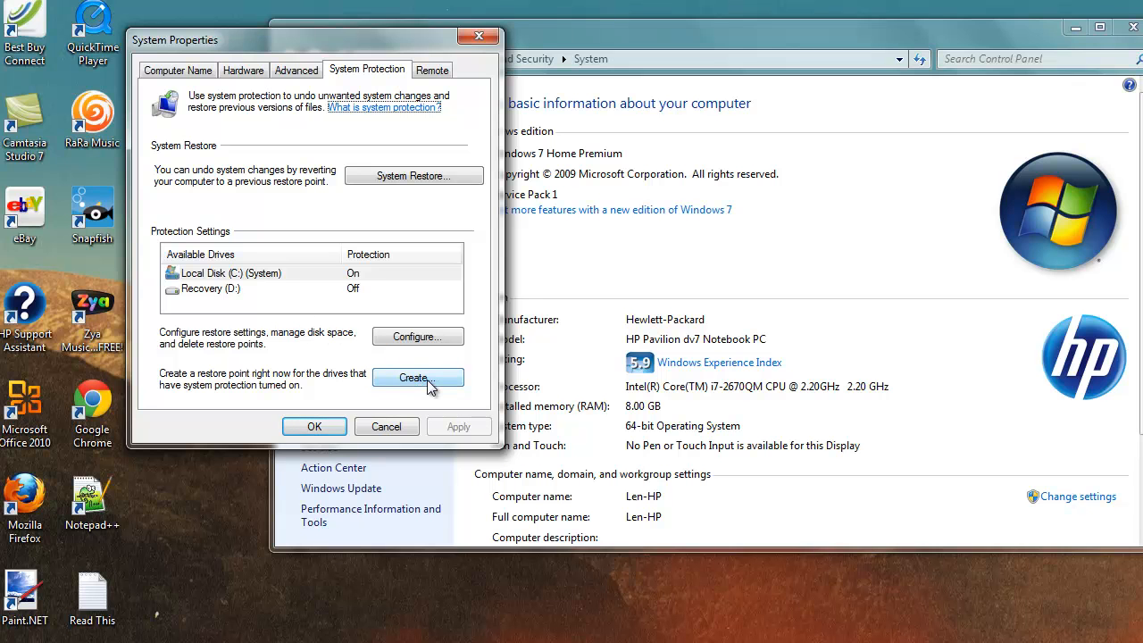
Create a new restore point with the description 'sep28'.
click(416, 379)
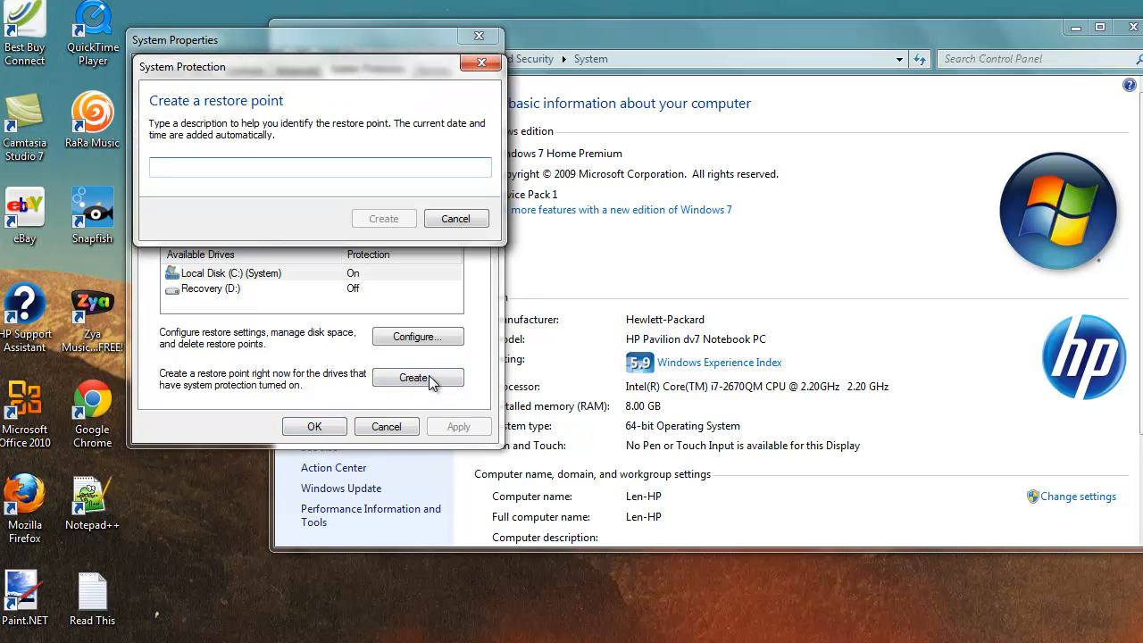
text(s)
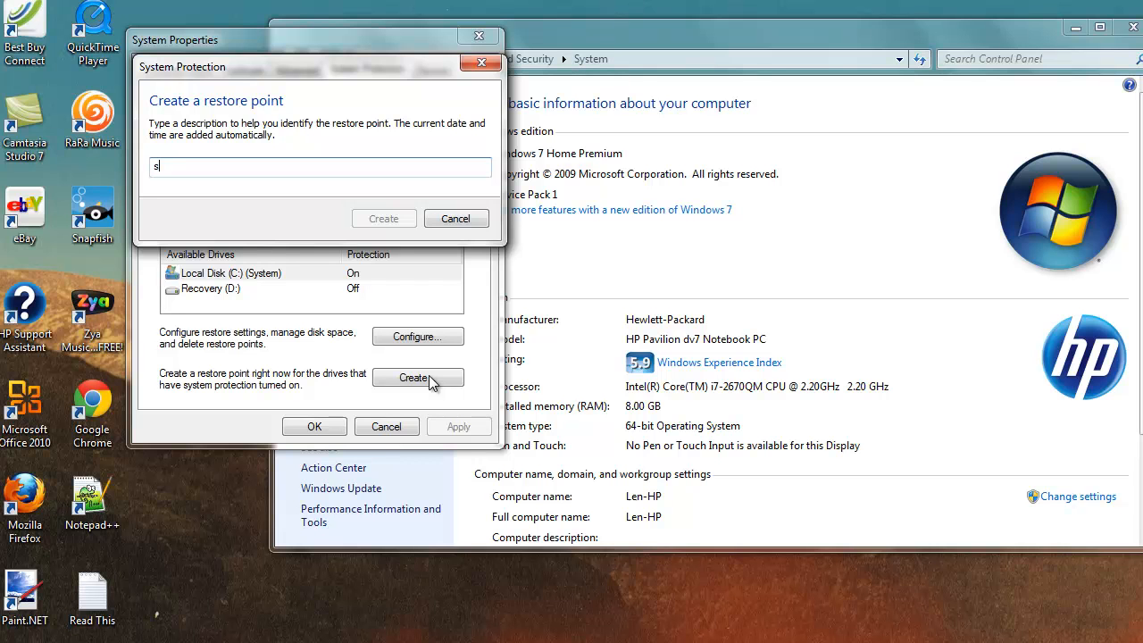
text(ep28)
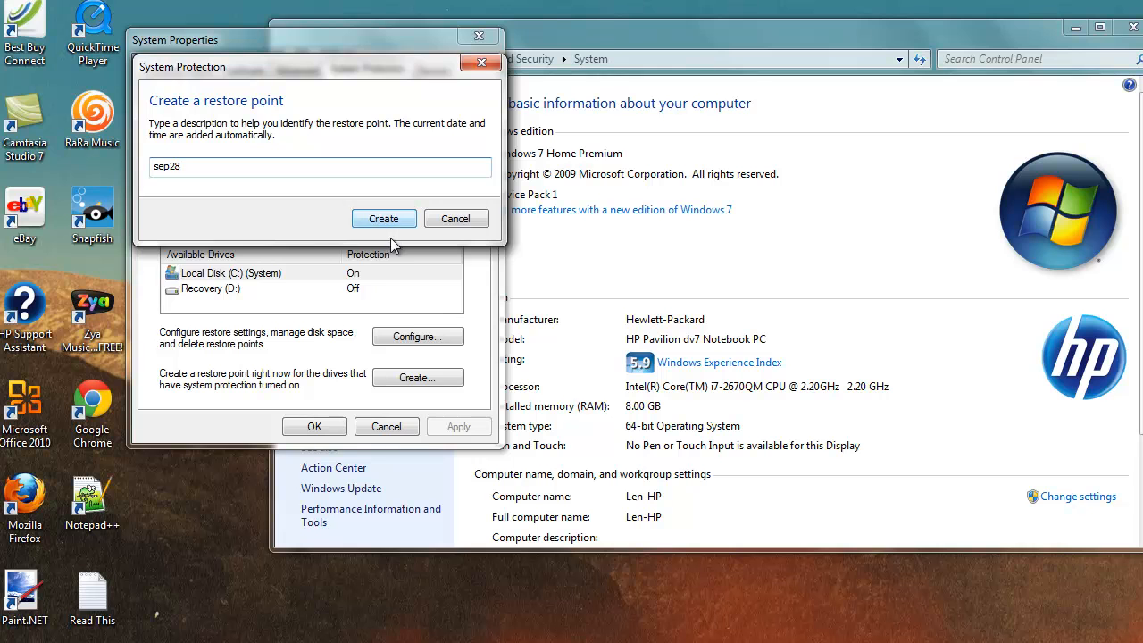
click(384, 218)
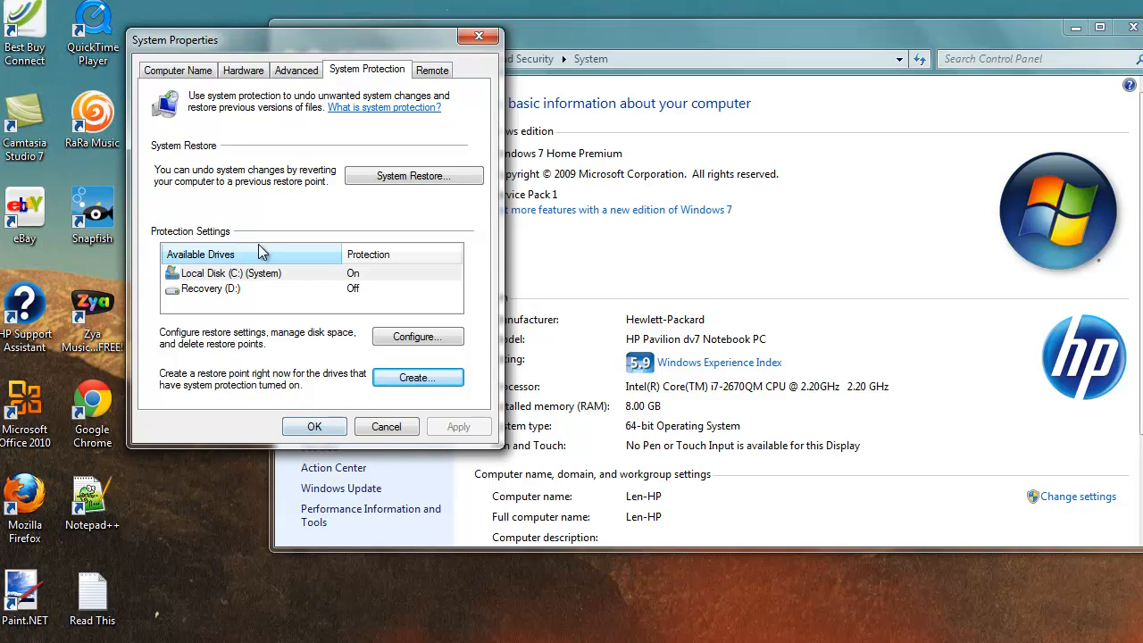
mouse_move(353, 198)
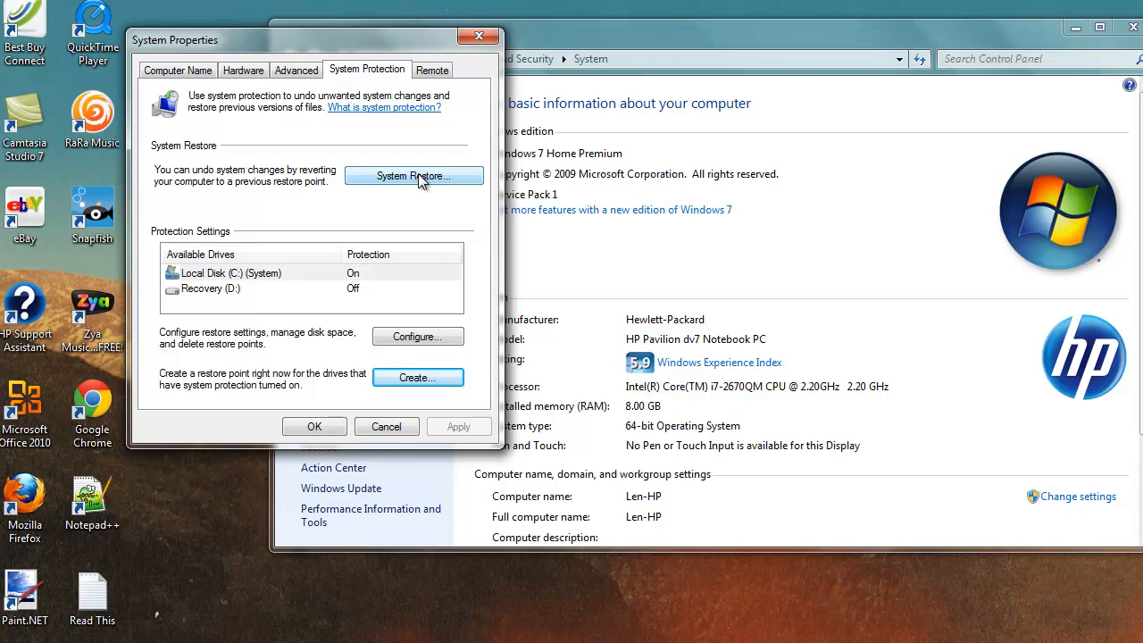
Launch System Restore and select 'Choose a different restore point'.
click(415, 175)
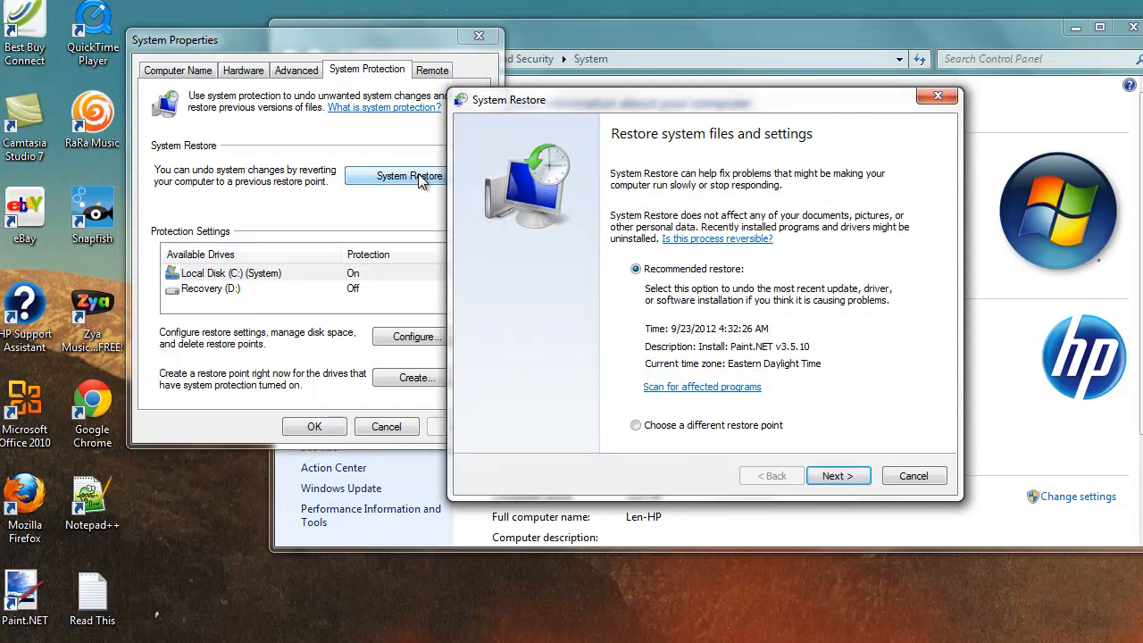
mouse_move(746, 196)
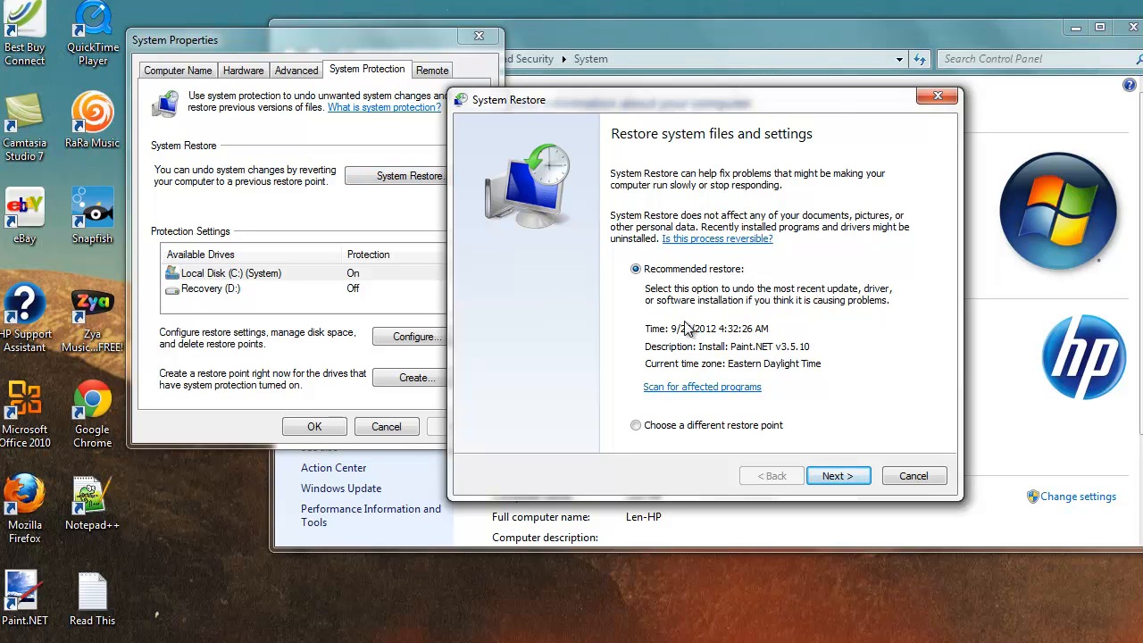
mouse_move(770, 343)
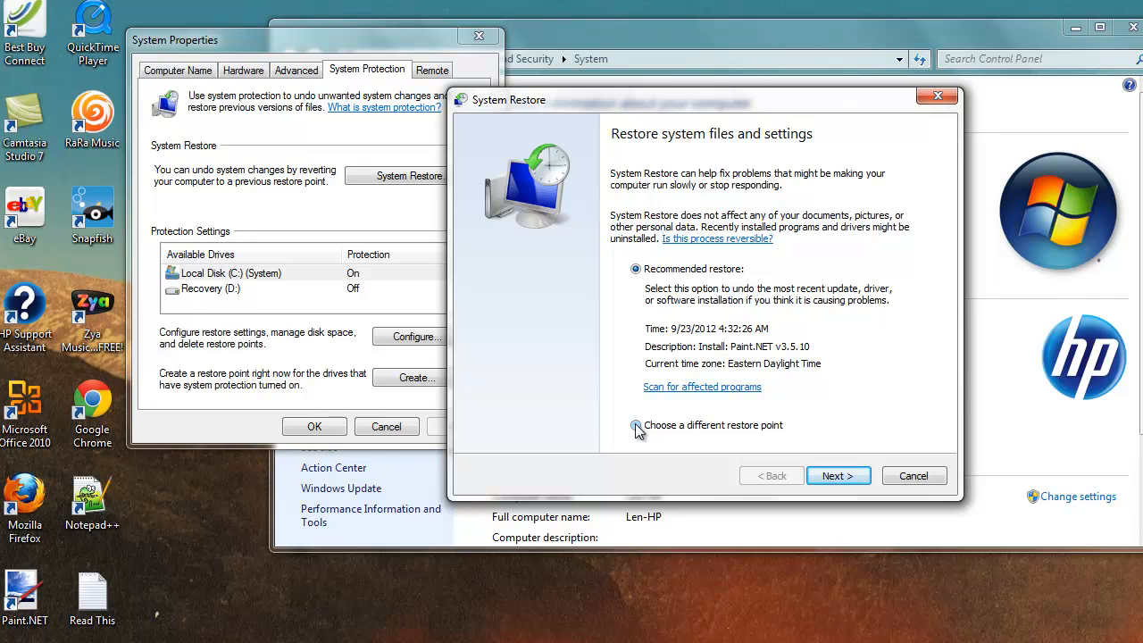
click(636, 425)
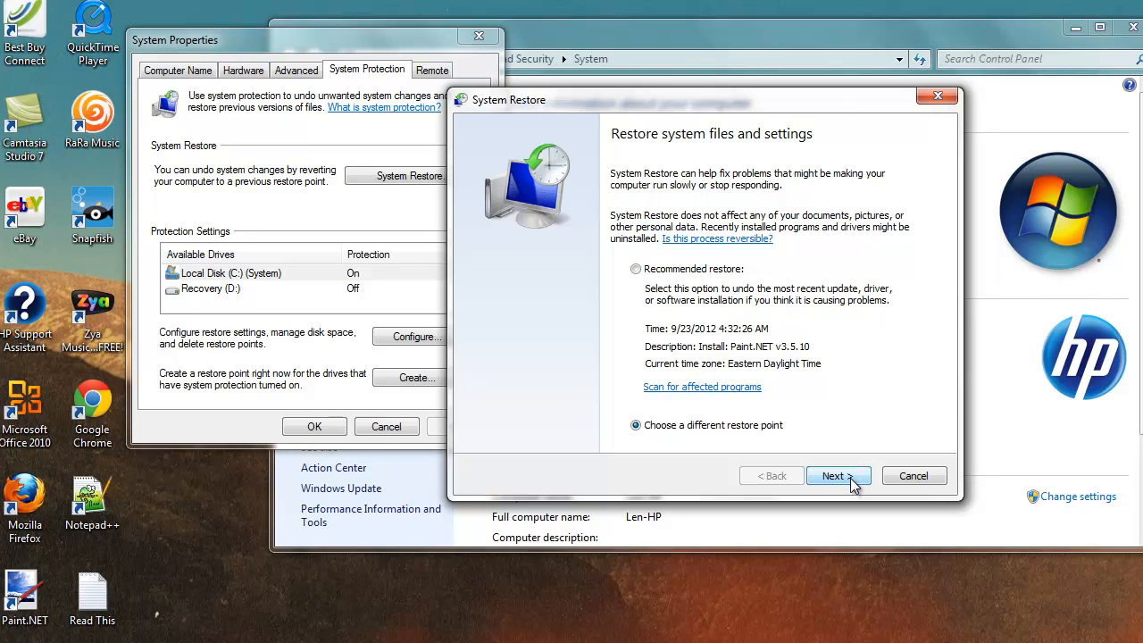
Advance to the restore point list and enable 'Show more restore points'.
click(833, 475)
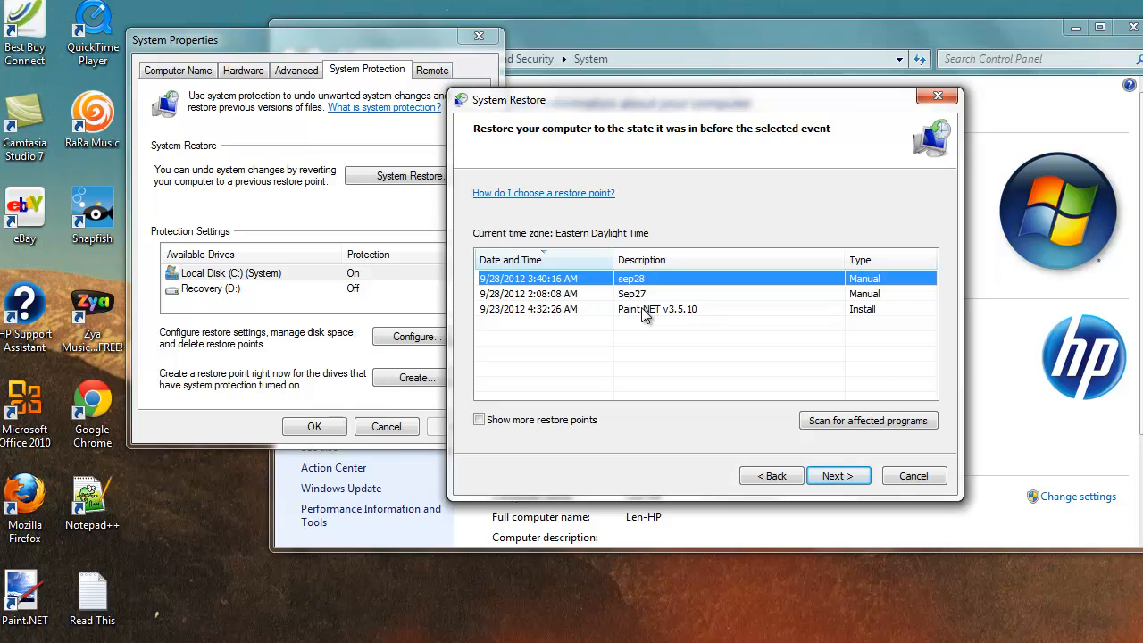
mouse_move(629, 320)
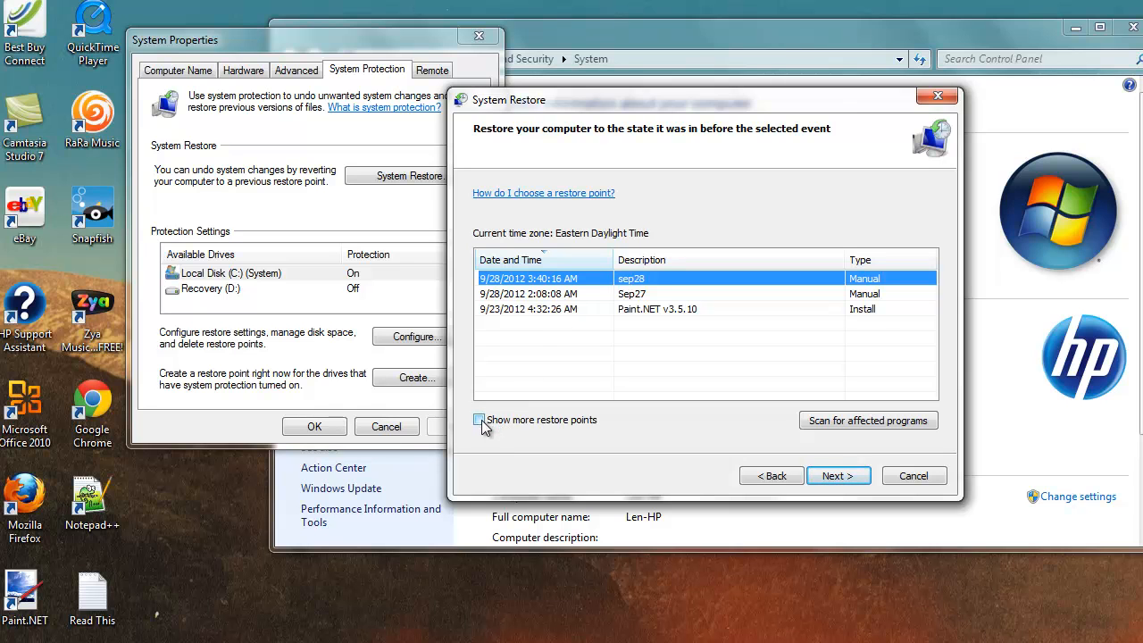
click(479, 419)
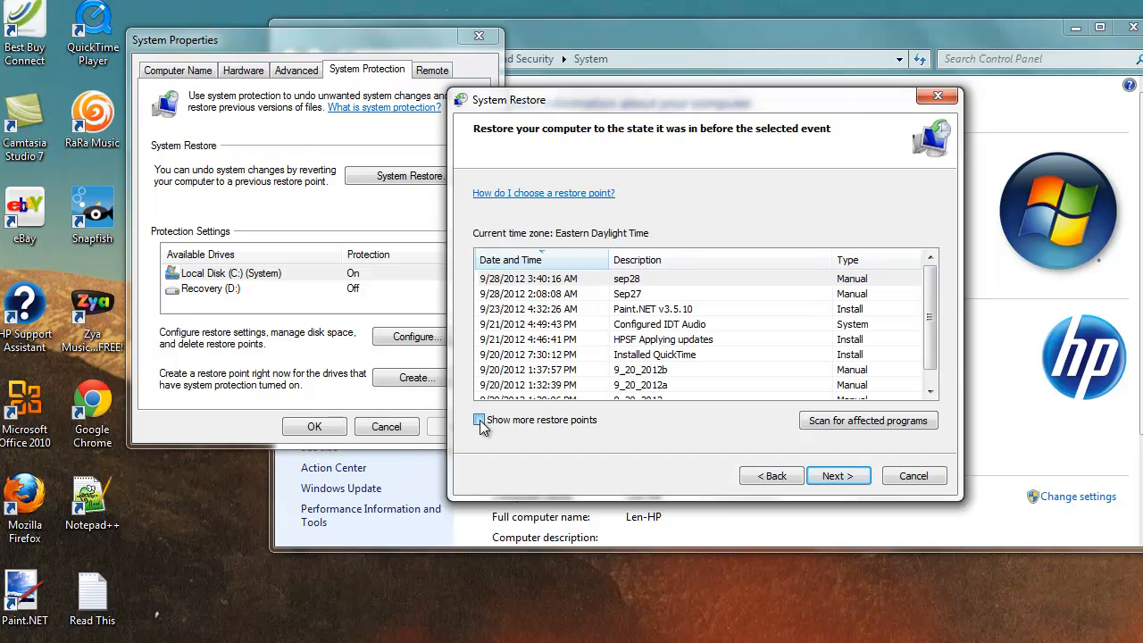
click(479, 419)
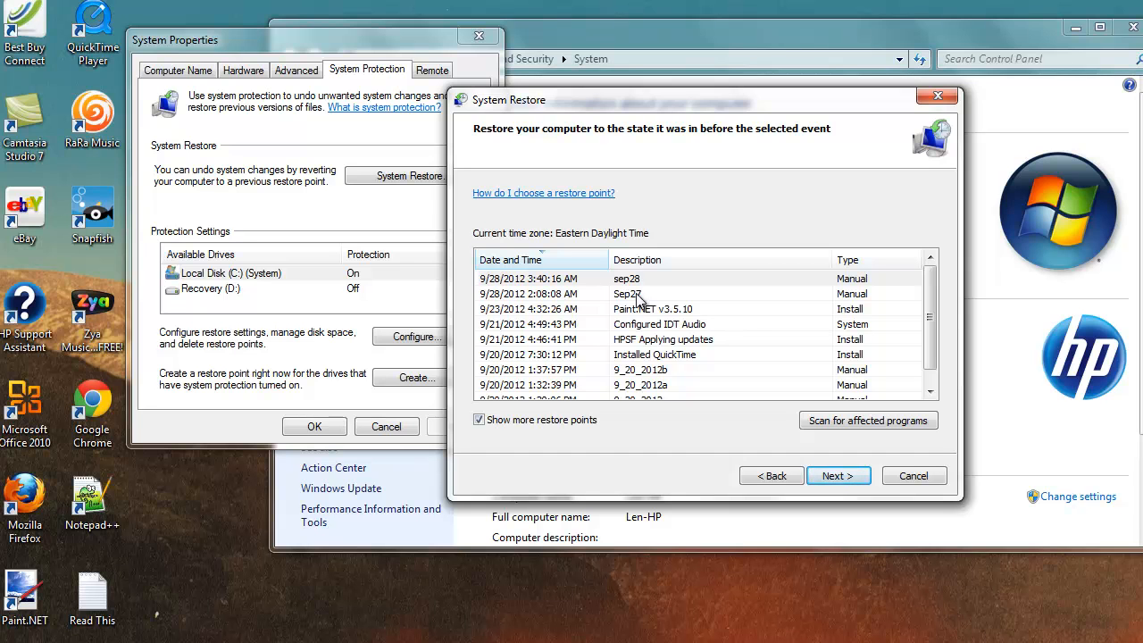
Select the Sep27 restore point and close the affected-programs report showing none affected.
click(868, 420)
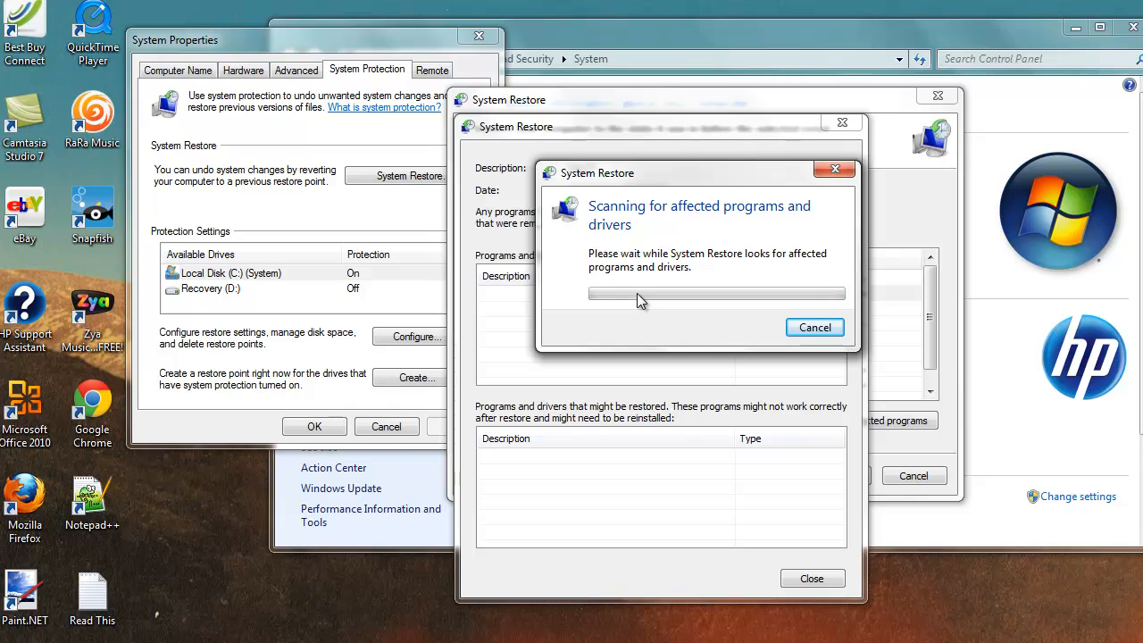
mouse_move(661, 334)
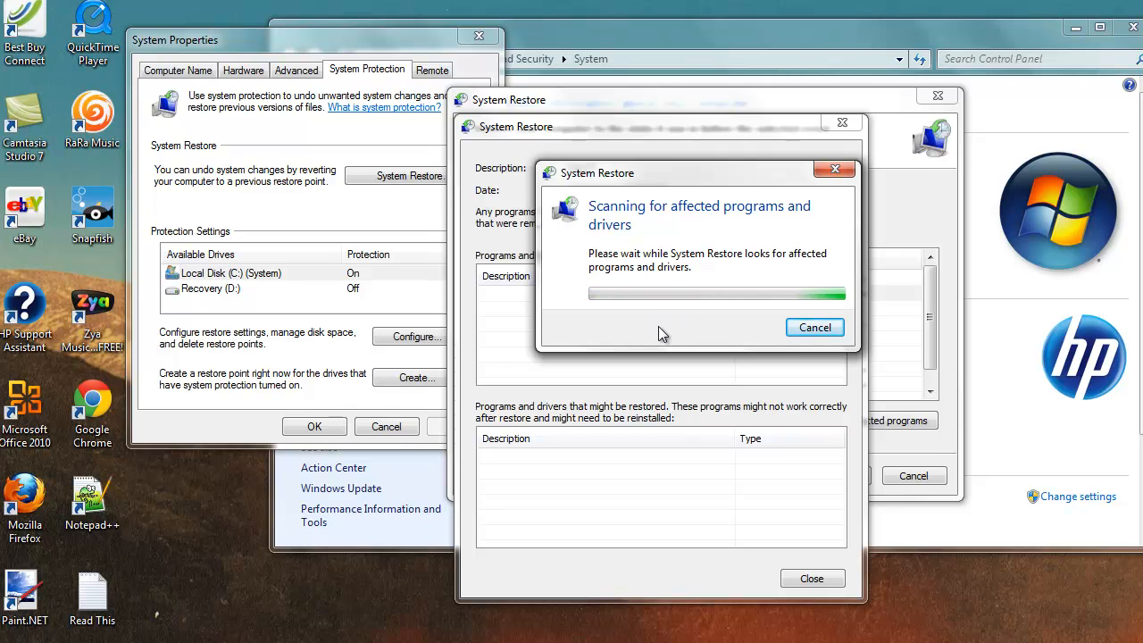
mouse_move(672, 334)
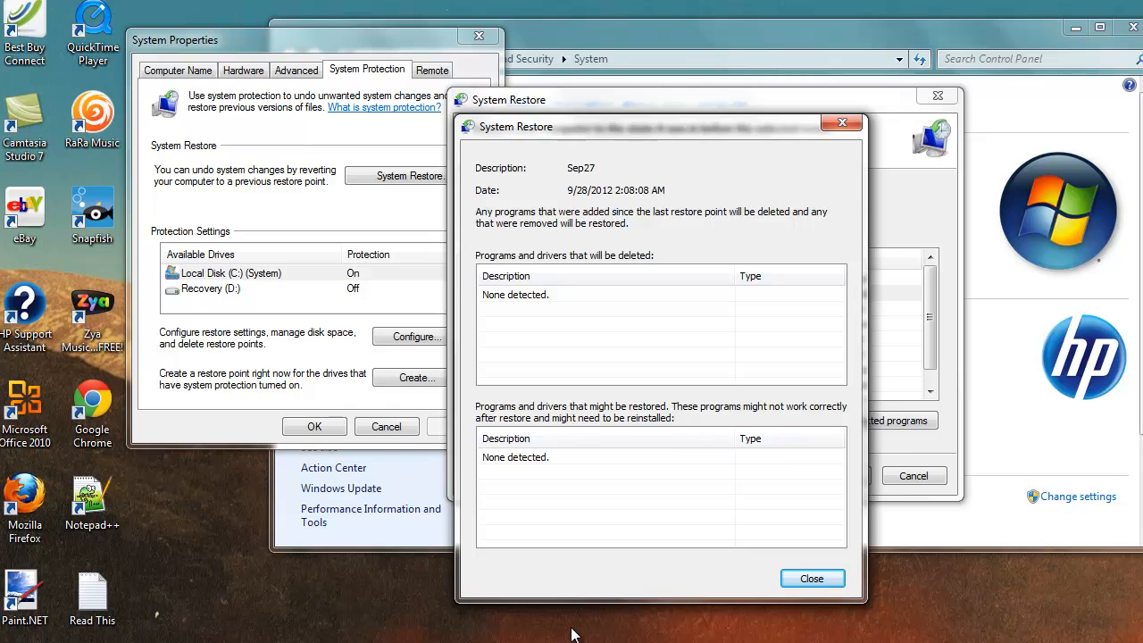
mouse_move(664, 617)
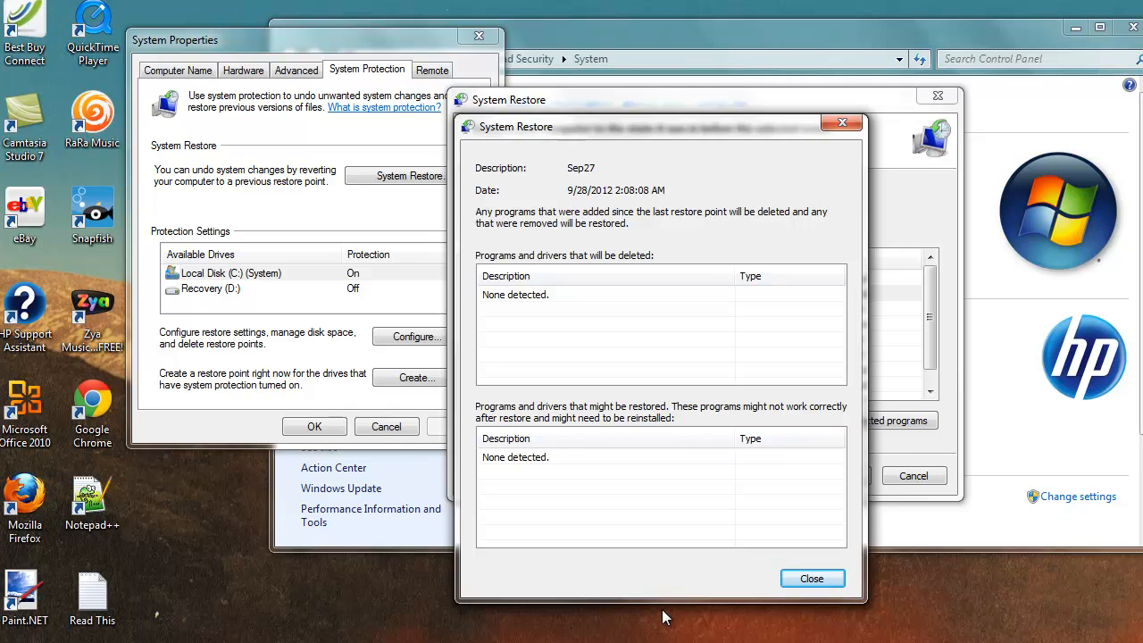
mouse_move(597, 232)
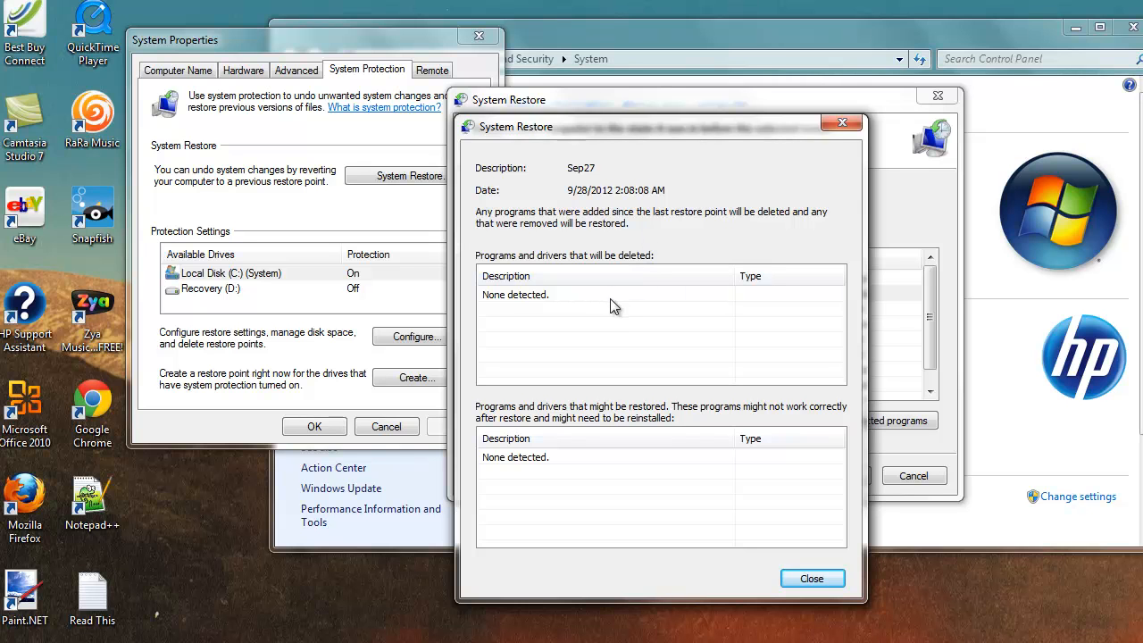
click(811, 579)
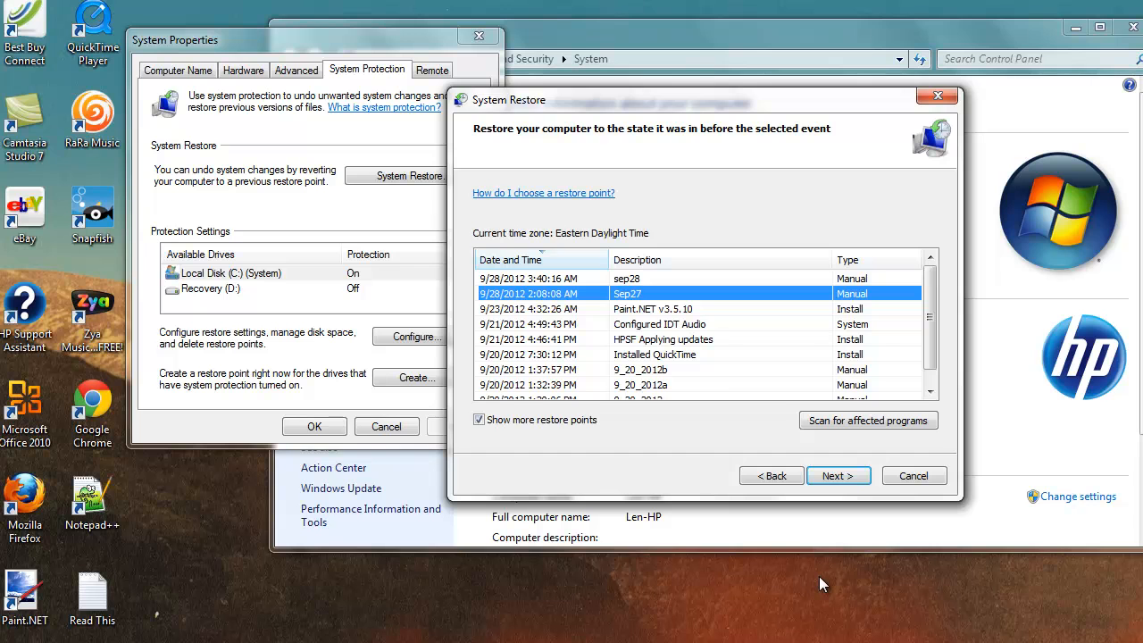
Advance to 'Confirm your restore point' for restoring drive C to Sep27.
click(833, 475)
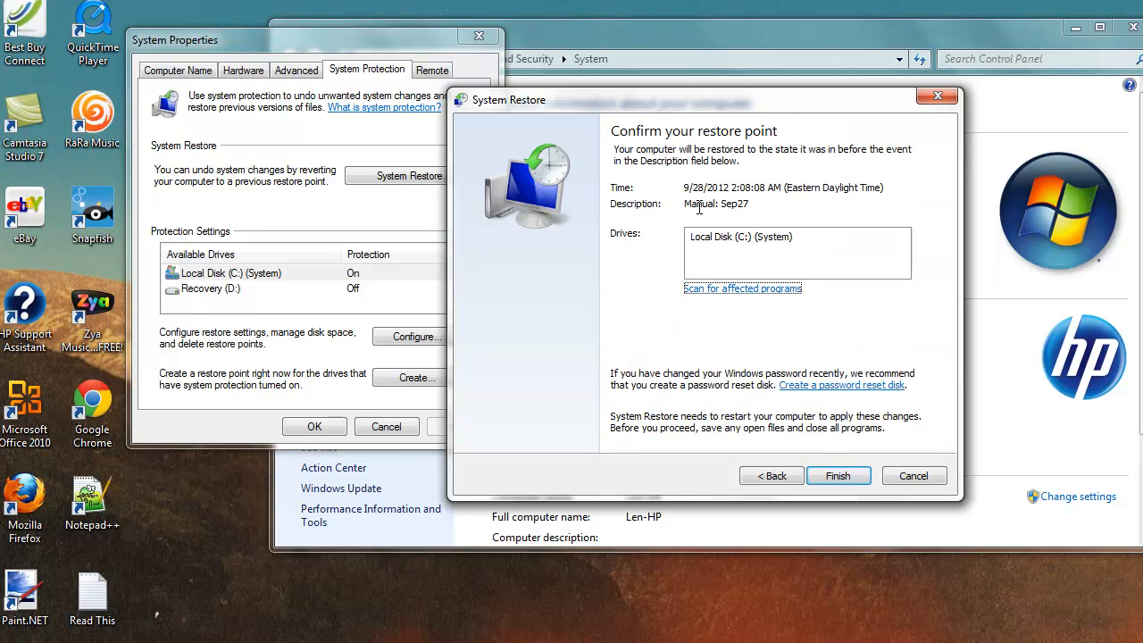
mouse_move(784, 168)
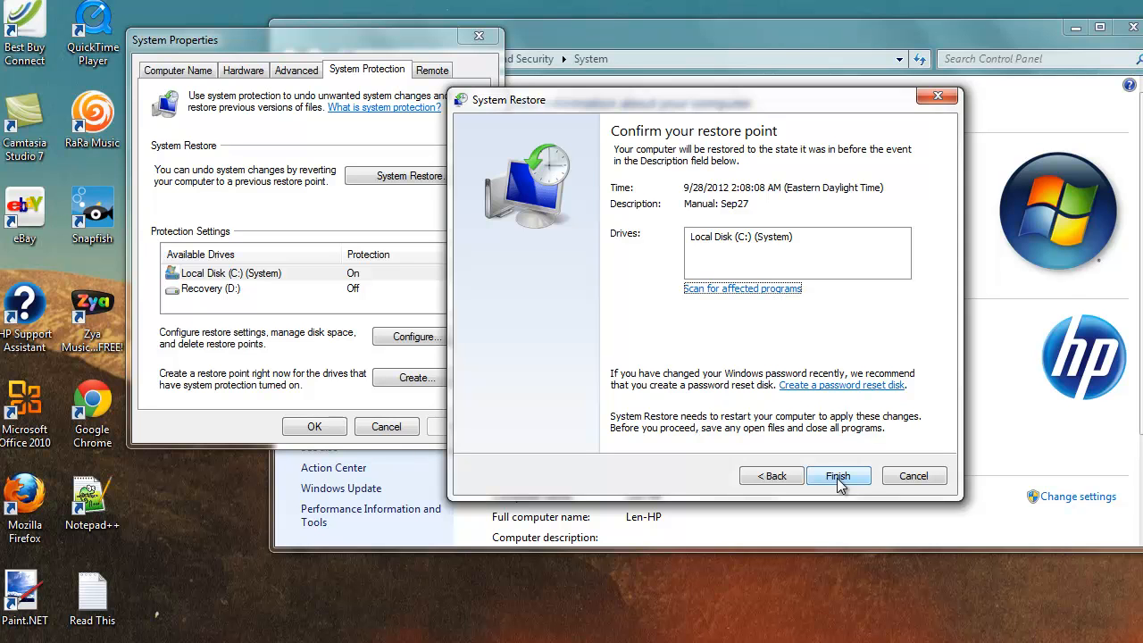
mouse_move(1124, 436)
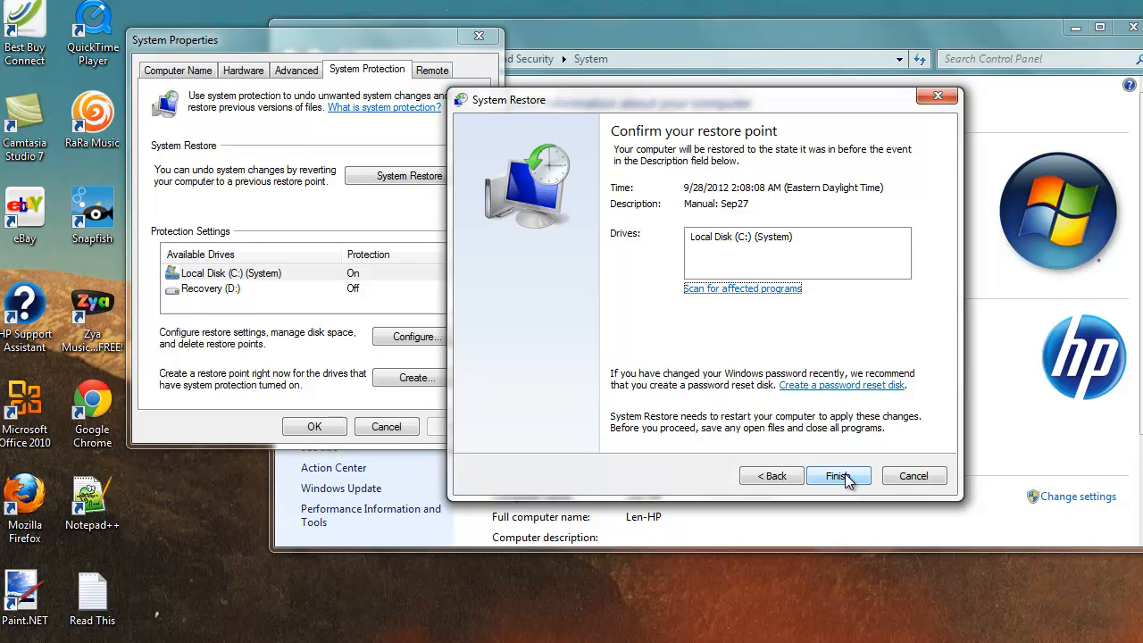
mouse_move(854, 479)
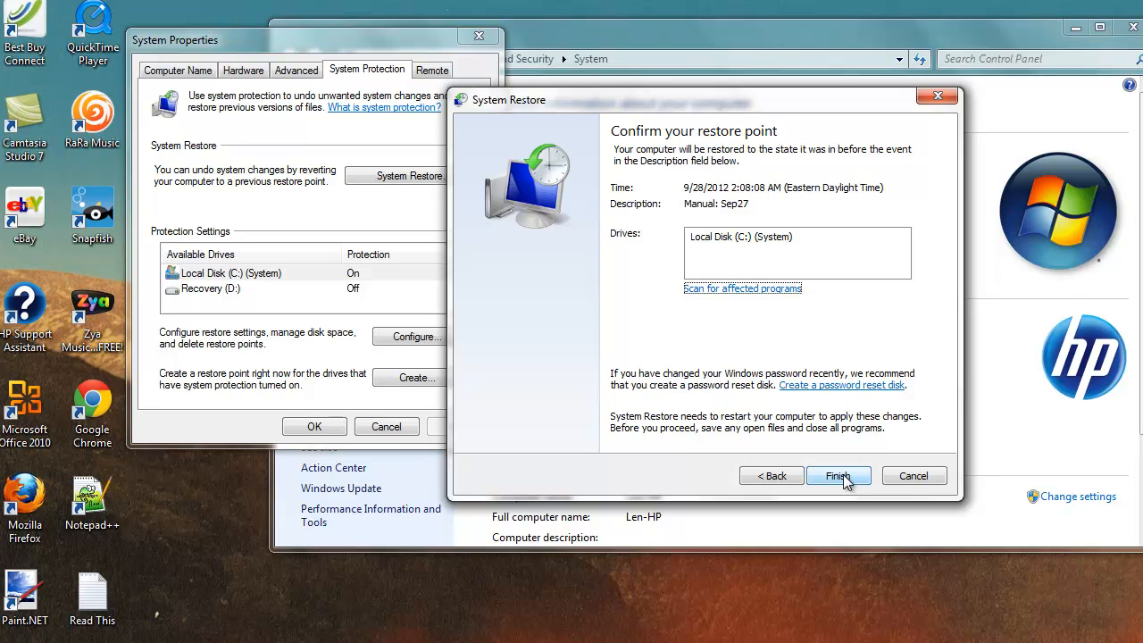
mouse_move(1050, 451)
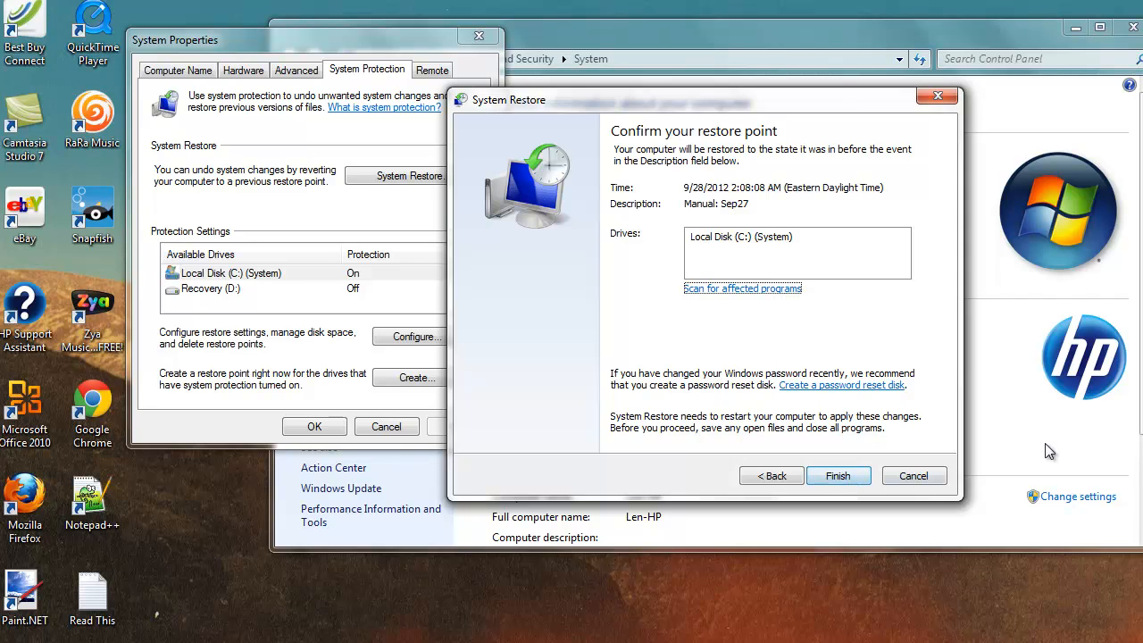